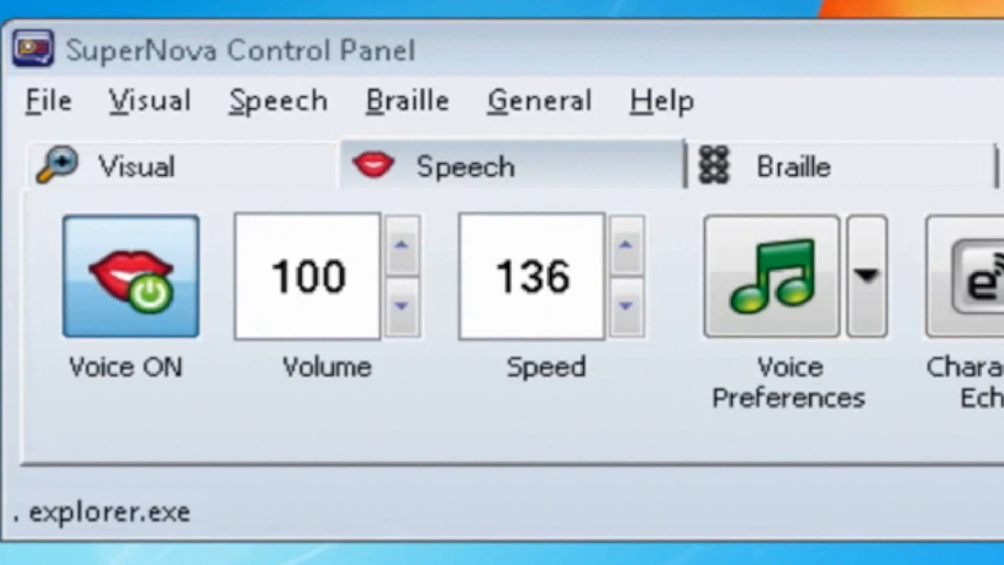
Raise the speech speed from 136 to 144, keeping voice on and volume 100
click(627, 257)
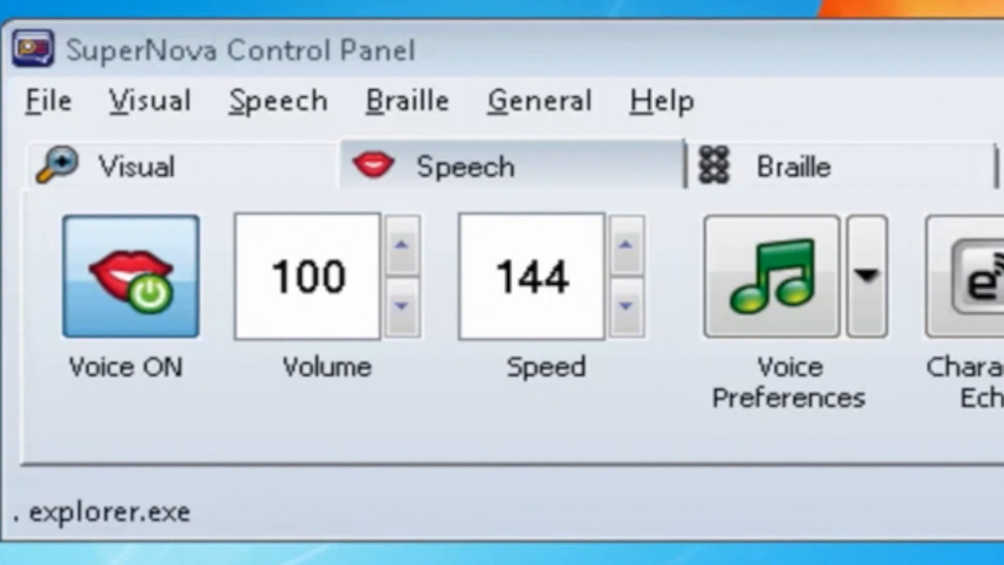